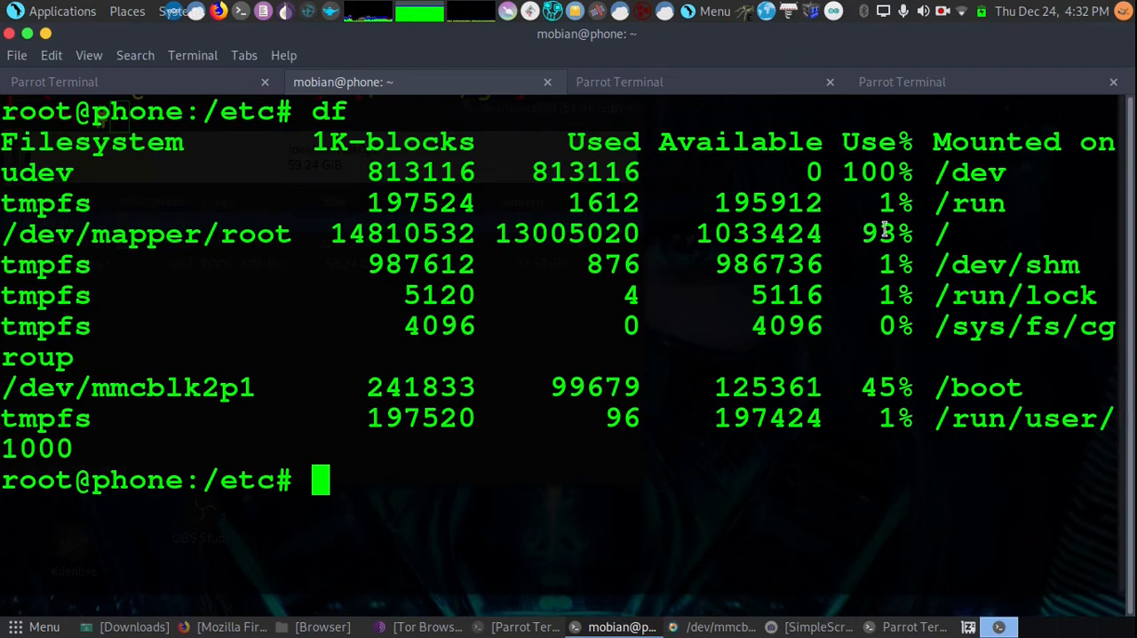
mouse_move(831, 234)
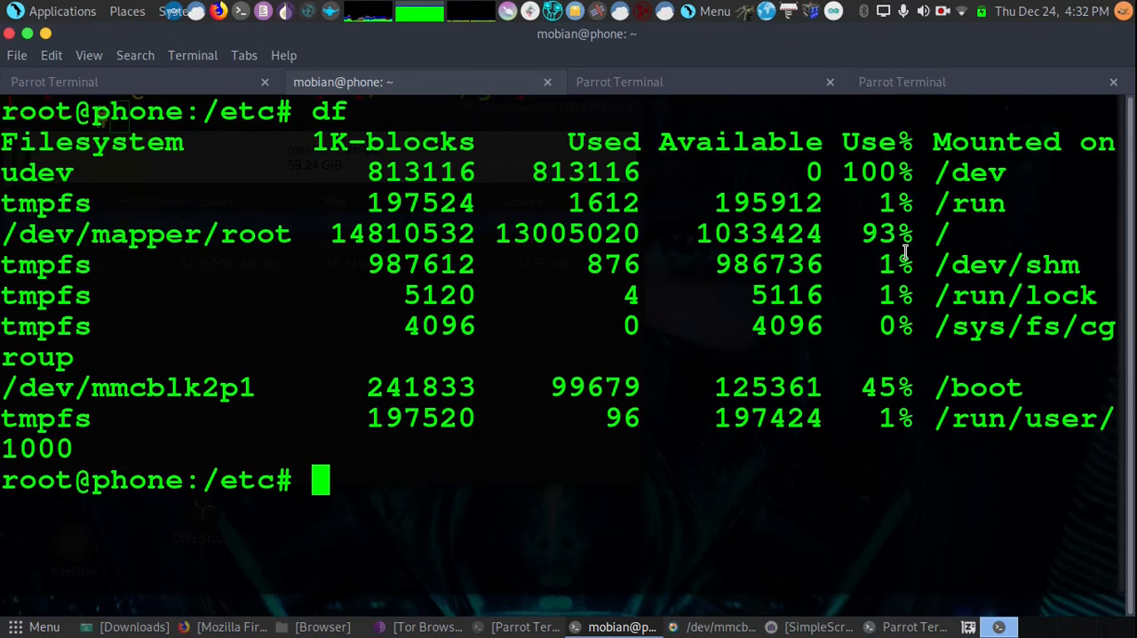
mouse_move(958, 240)
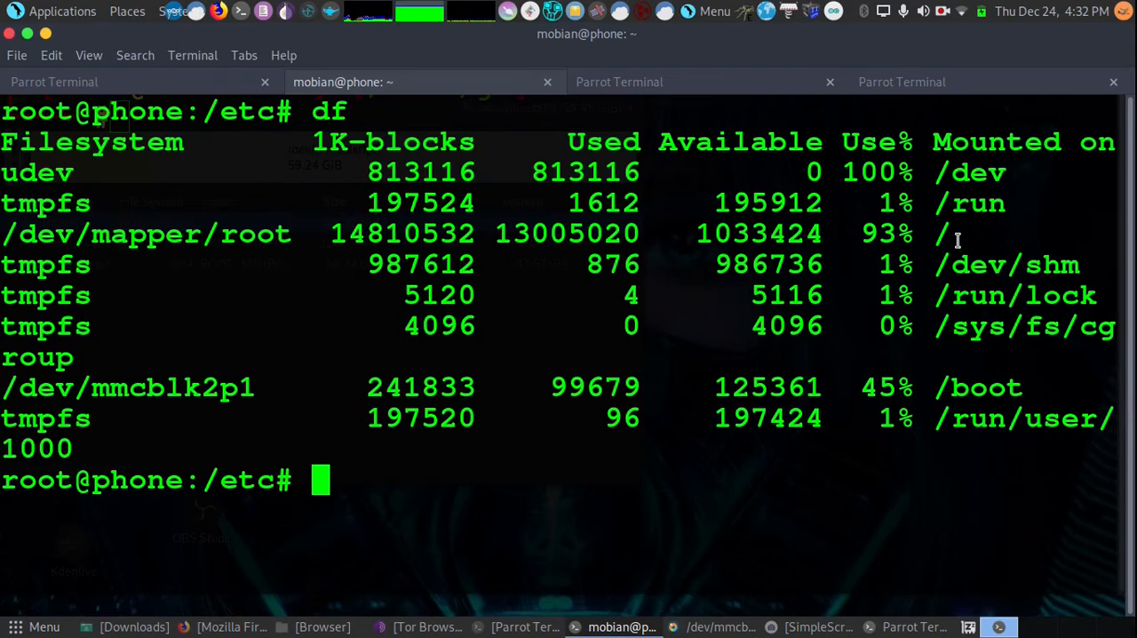
mouse_move(817, 309)
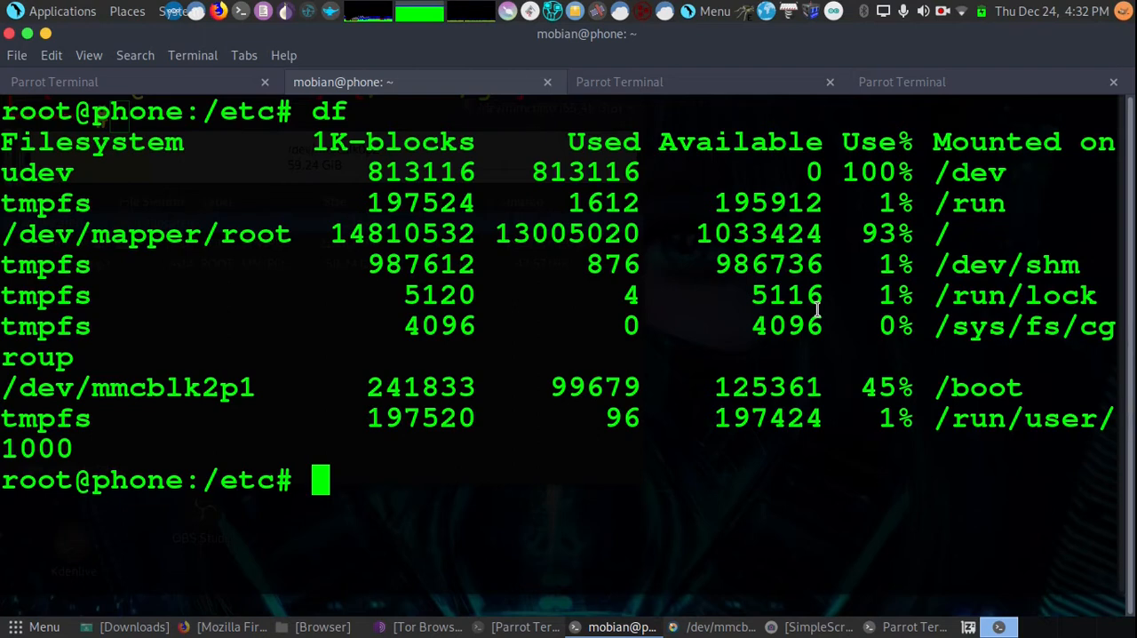
mouse_move(966, 448)
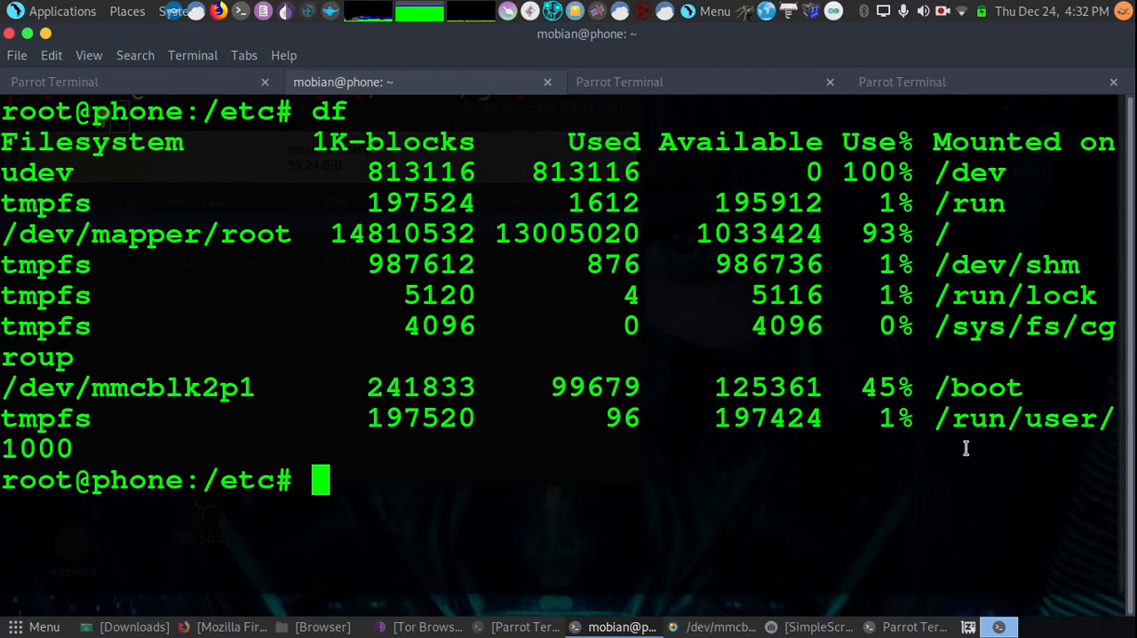
mouse_move(913, 625)
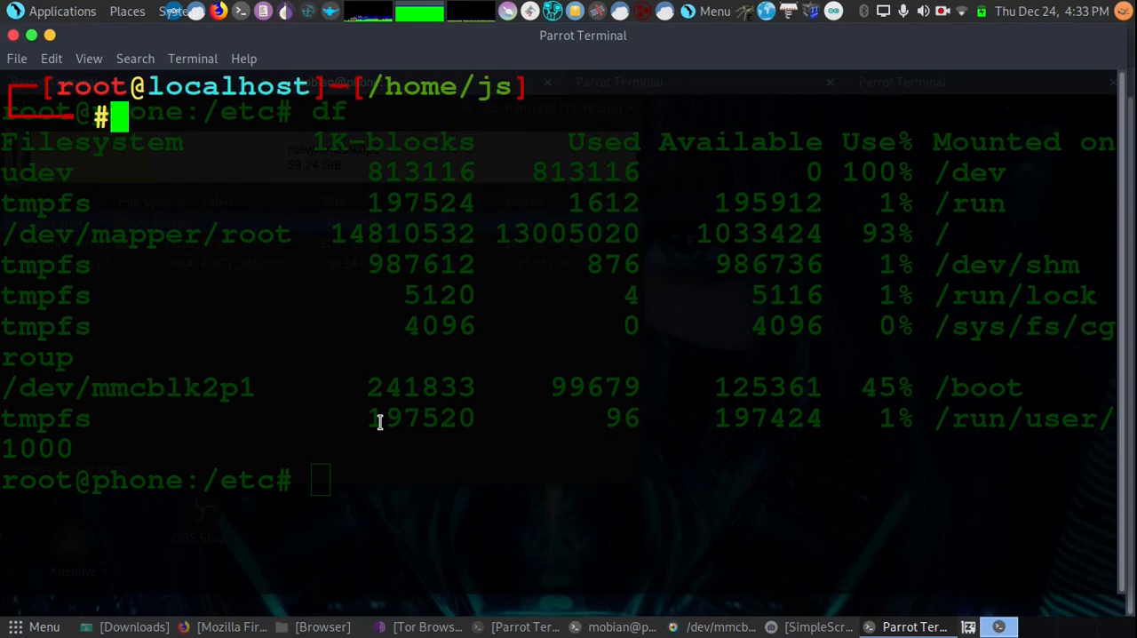
Run dd if=/dev/urandom of=/dev/mmcblk0 bs=8M to overwrite the card with random data
type("d")
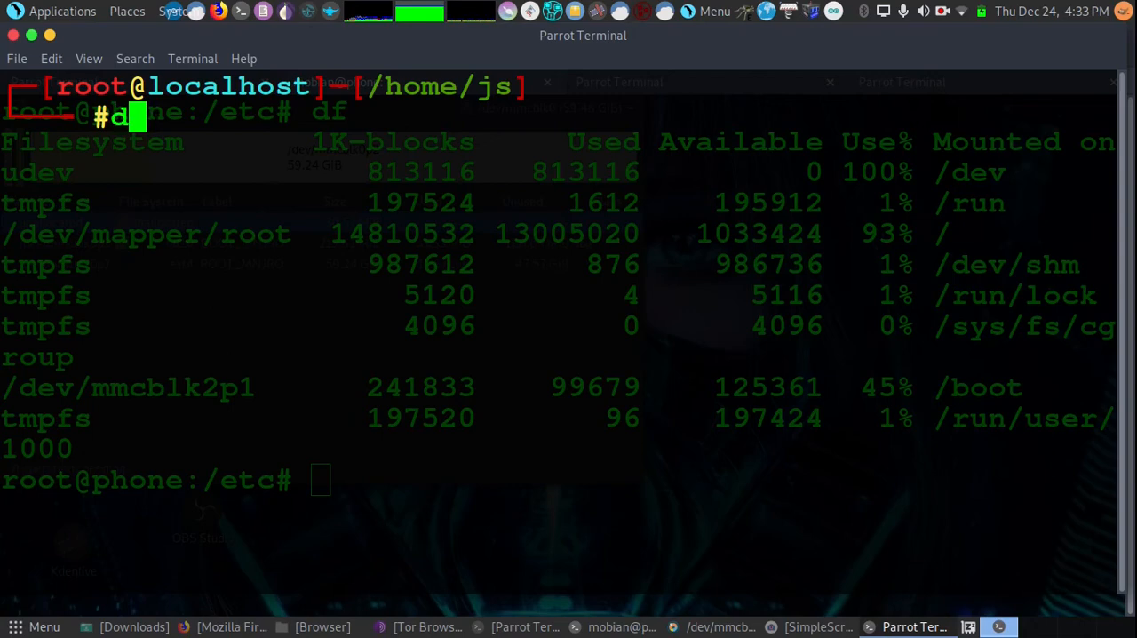
type("d if=")
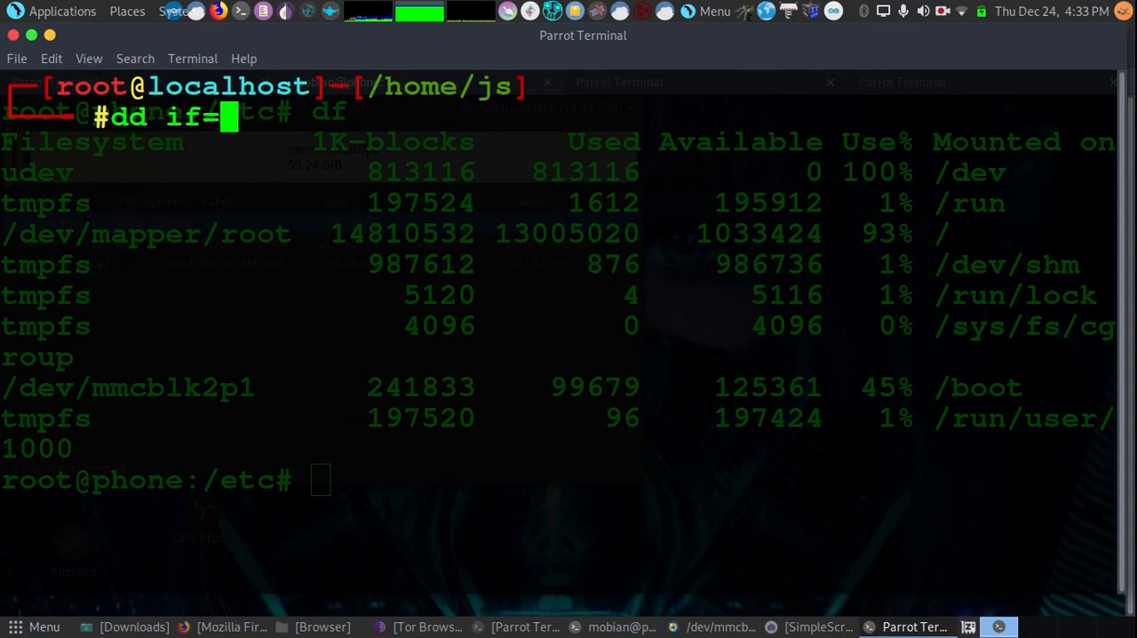
type("/dev/urandom of=/de")
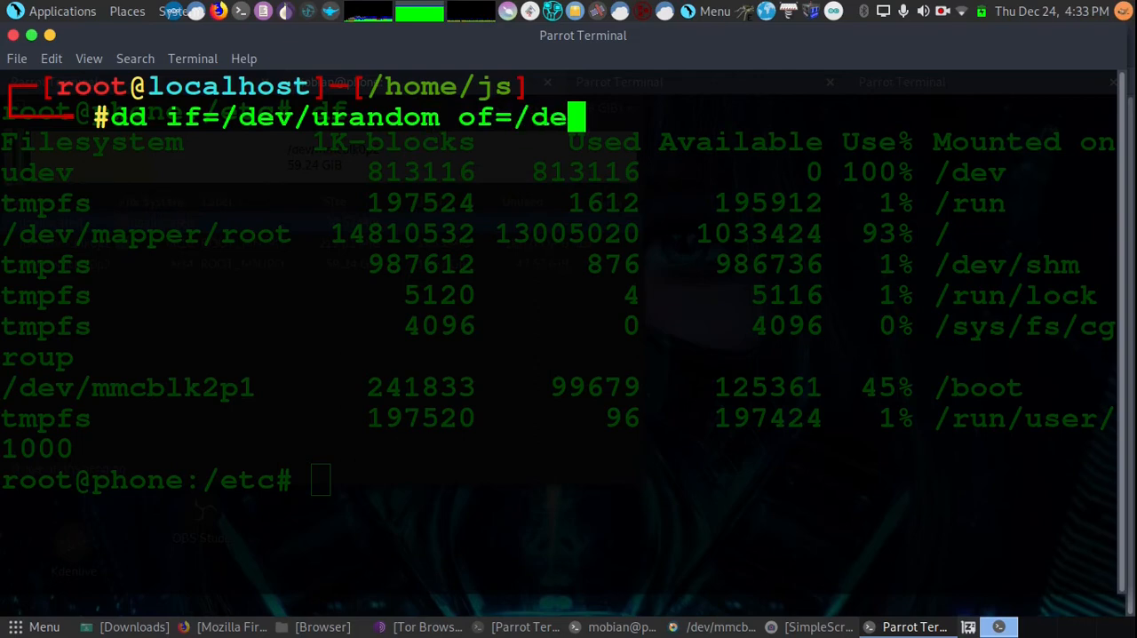
type("v/mmcblk0")
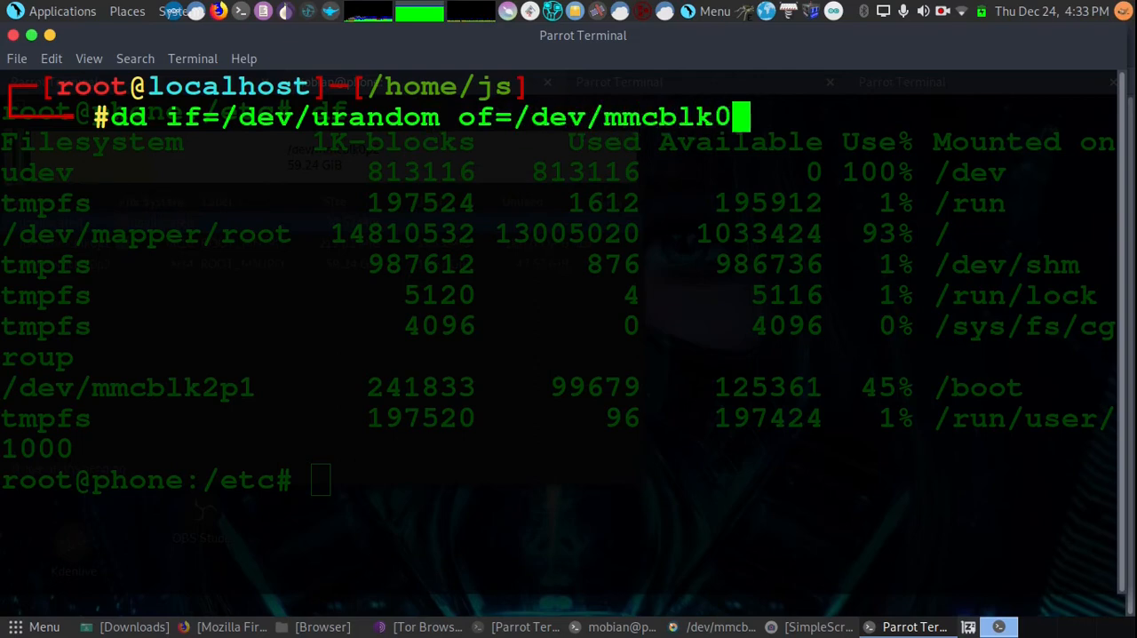
type("bs=")
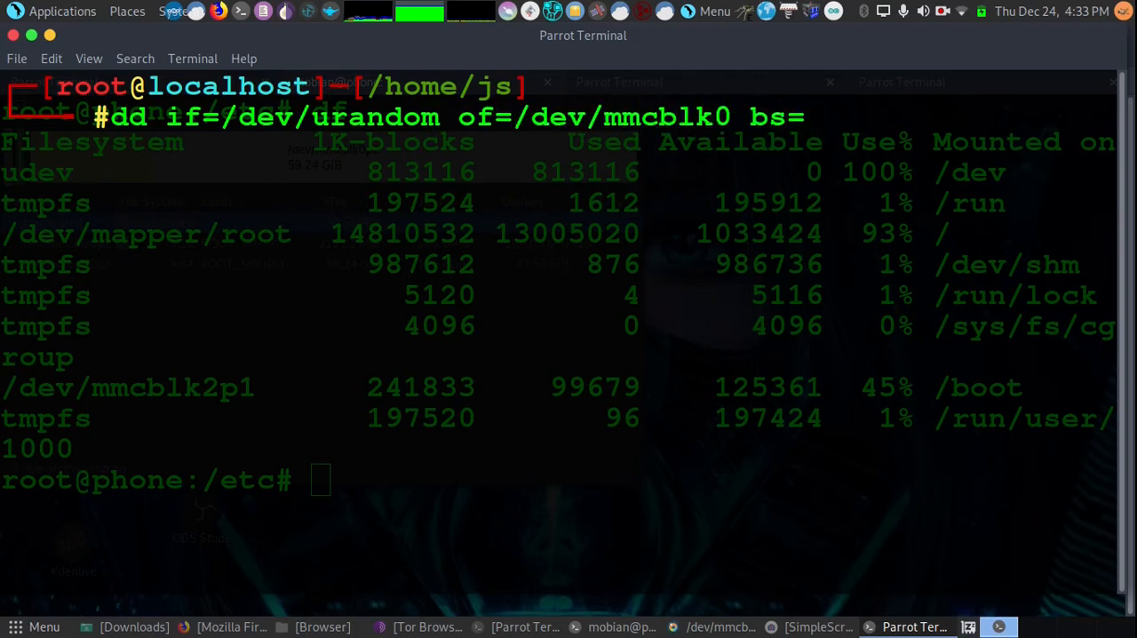
type("8M")
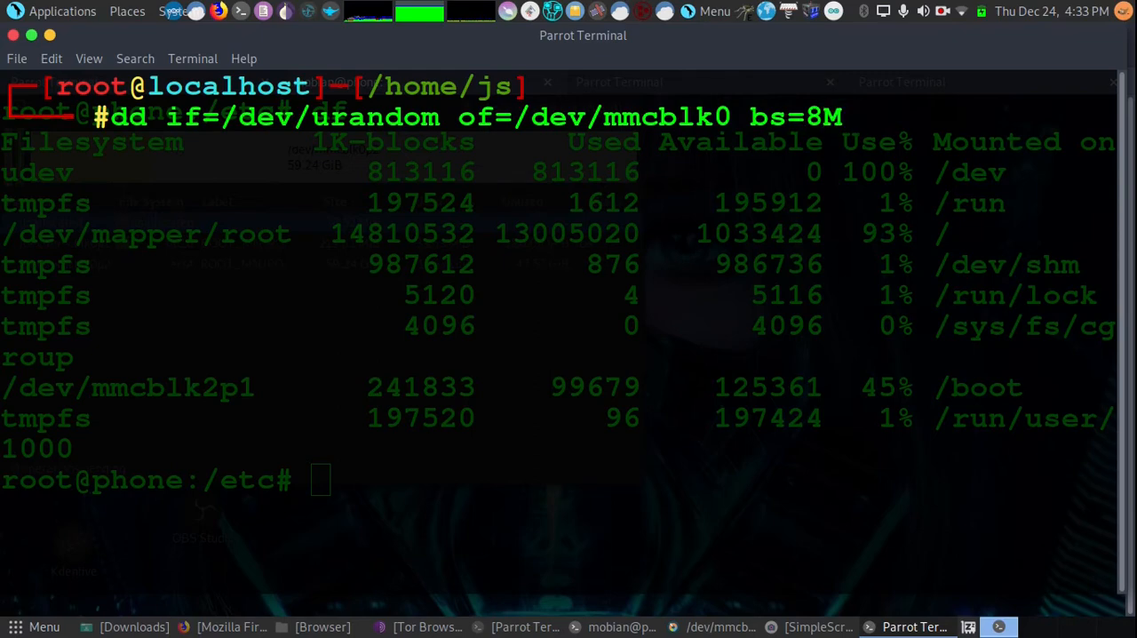
mouse_move(727, 149)
type("lsb")
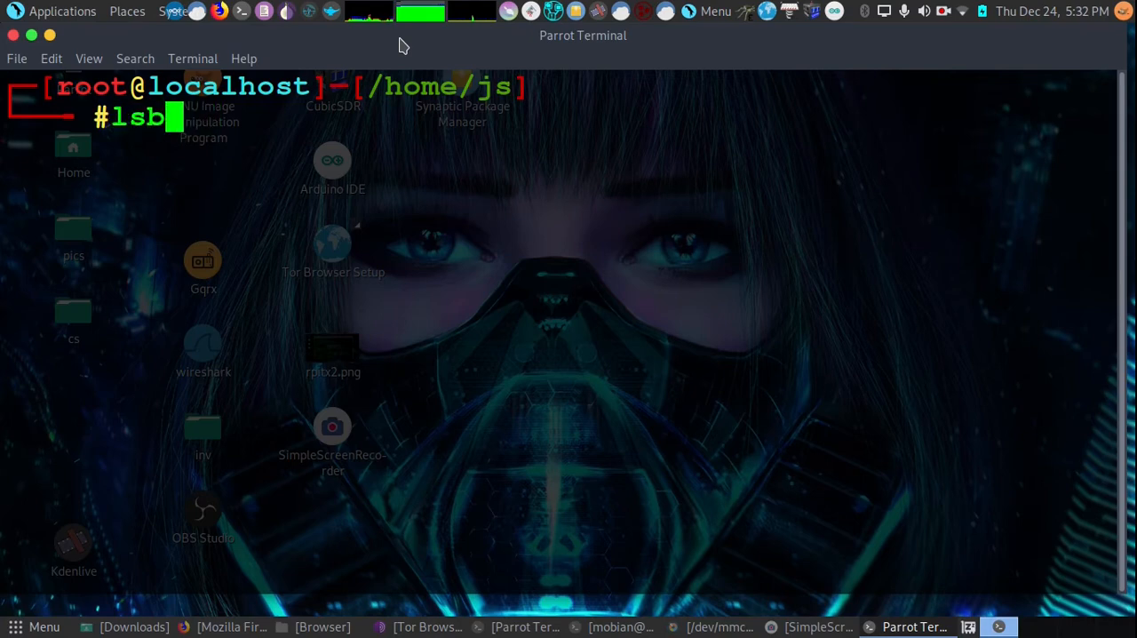
Format /dev/mmcblk0 as ext4 with mkfs -t ext4 and follow the journal output
key("Return")
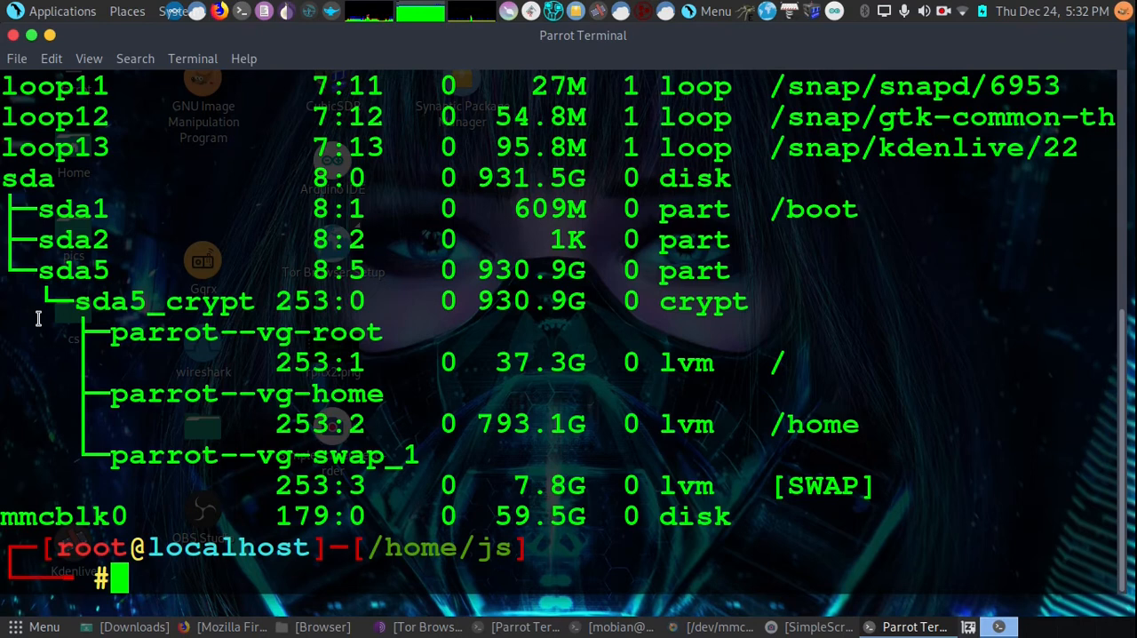
type("mk")
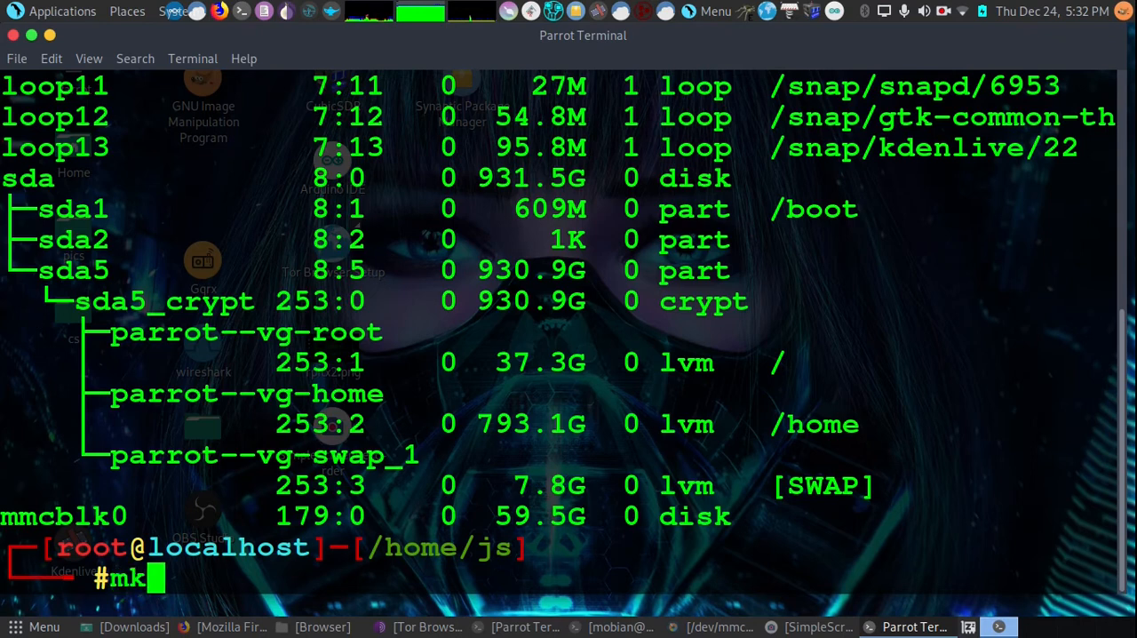
type("fs -")
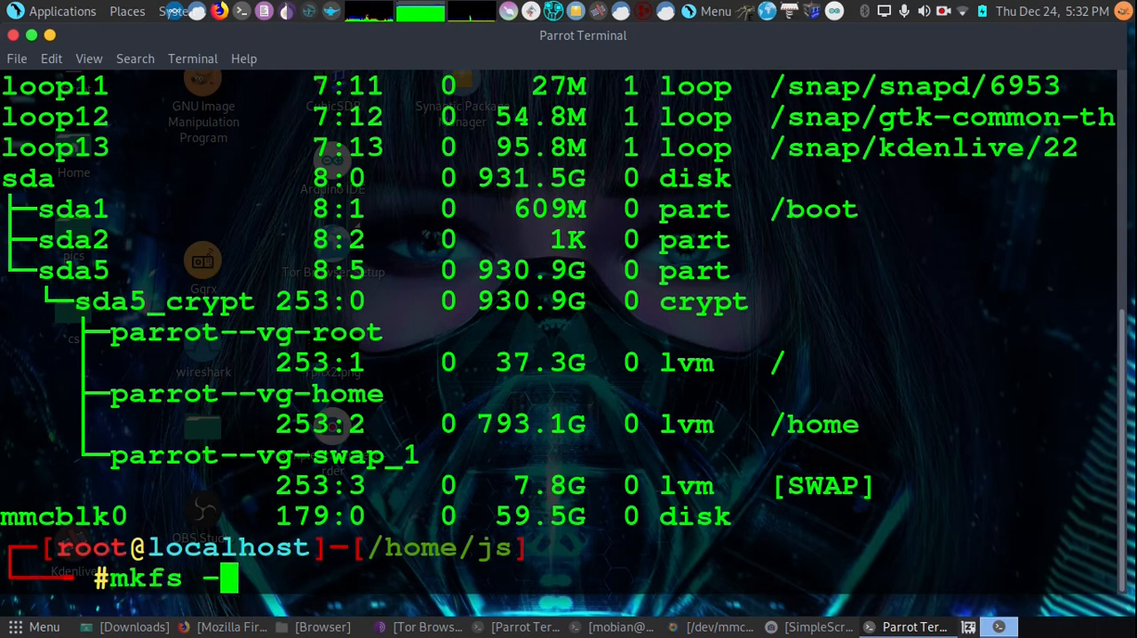
type("t ext")
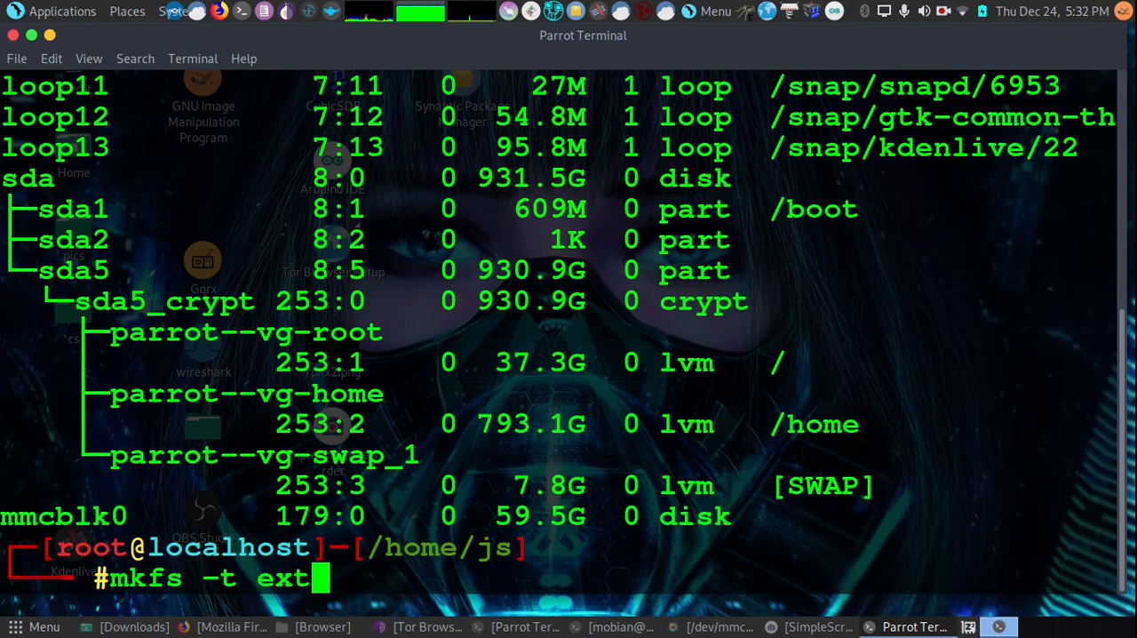
type("4 /dev/")
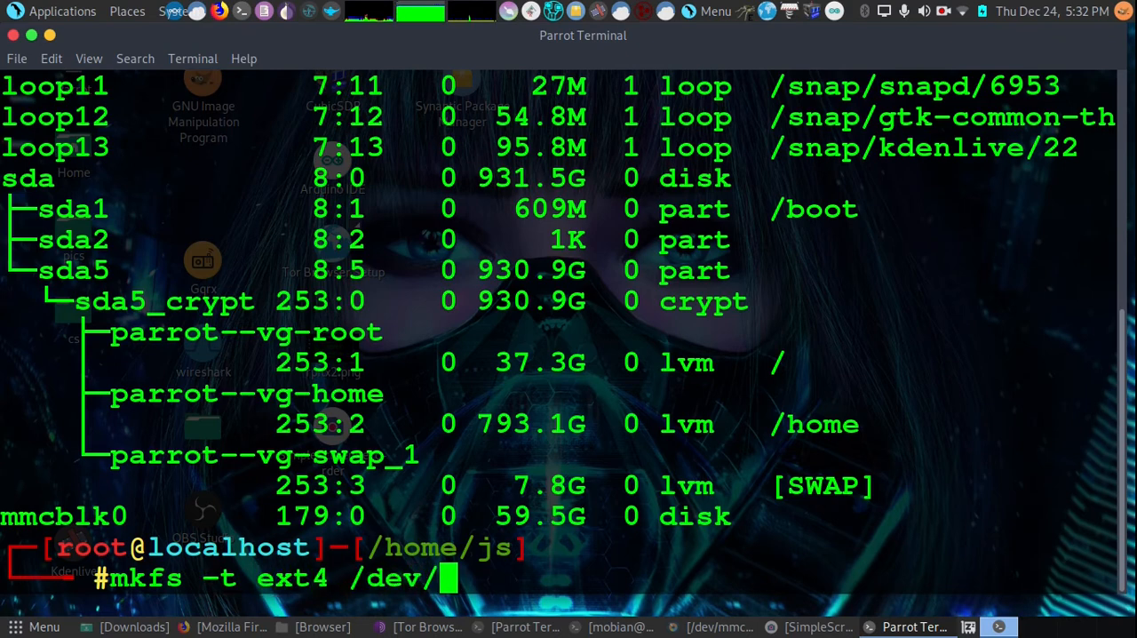
type("mmc")
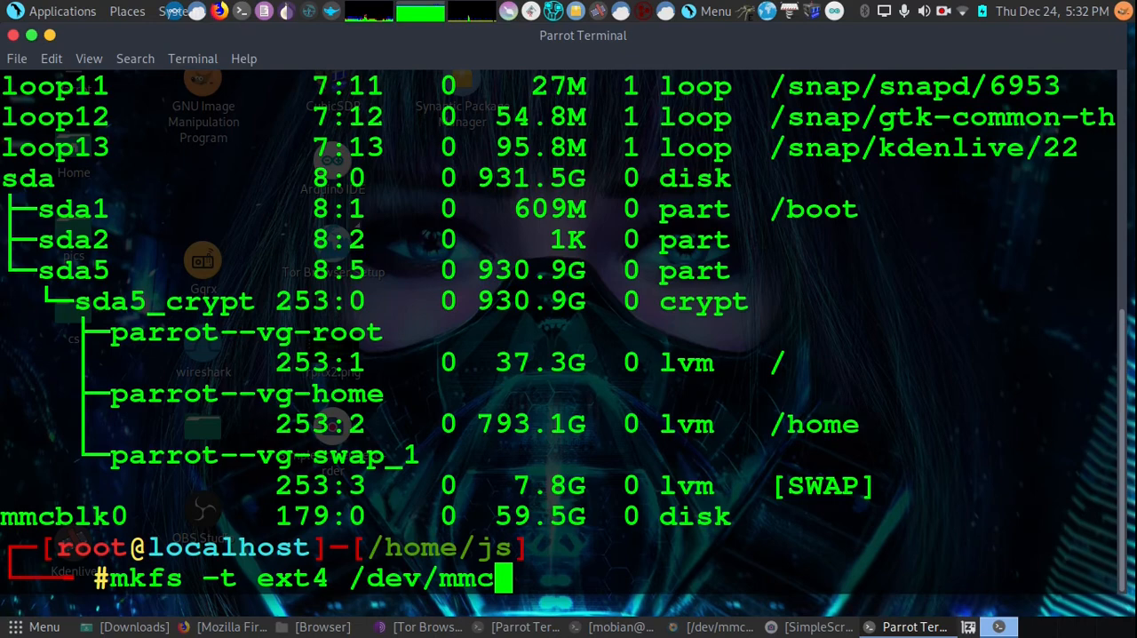
type("blk0")
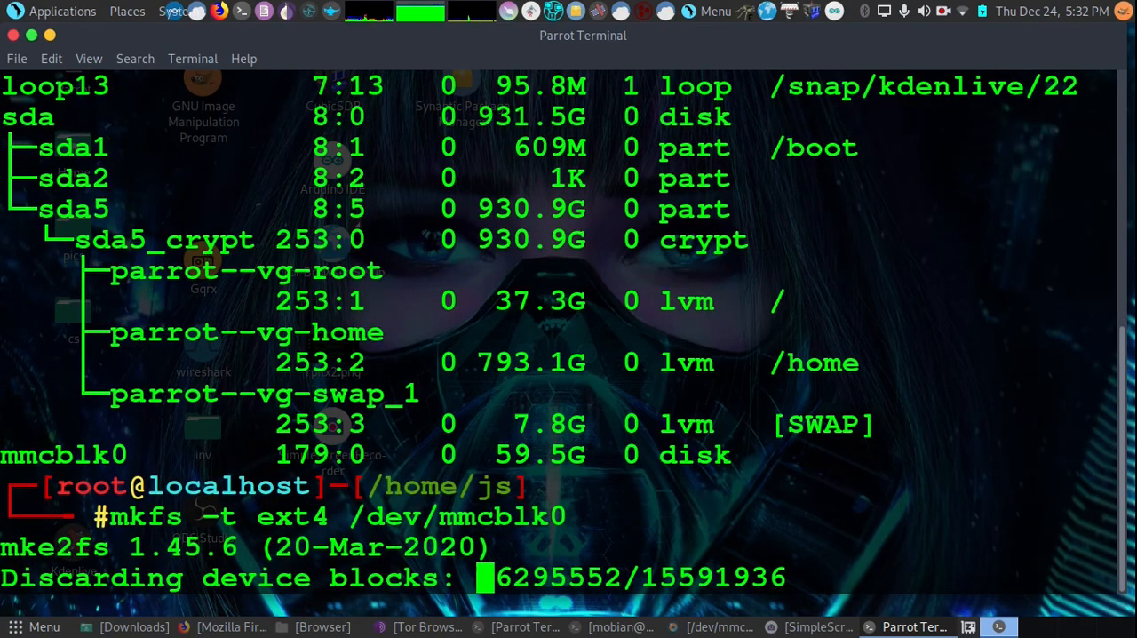
scroll("down", 3)
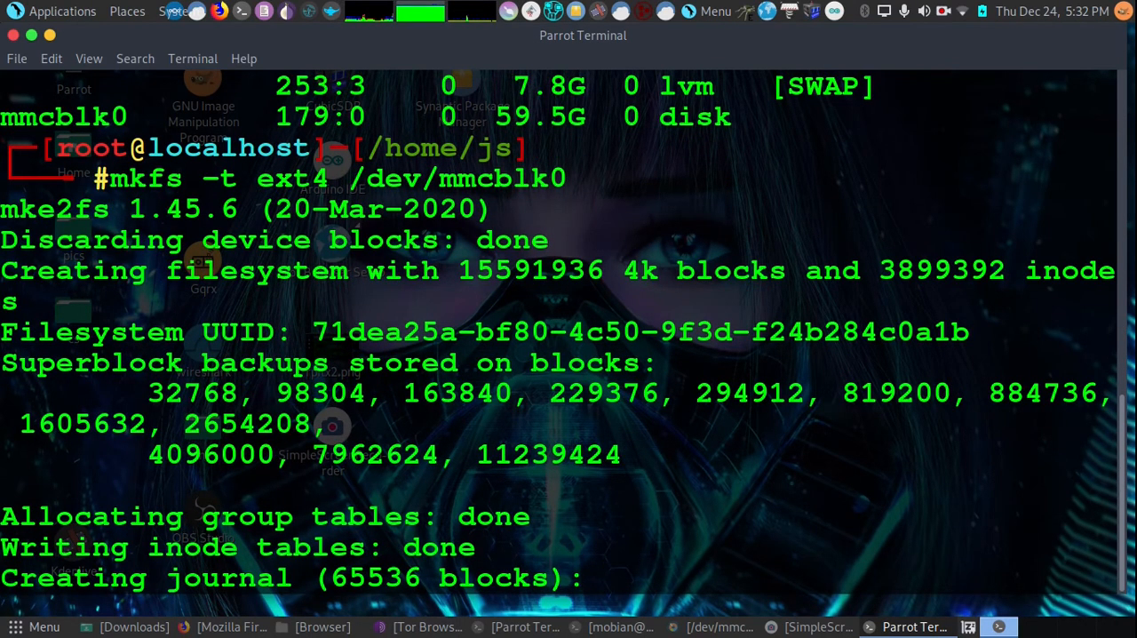
scroll("down", 3)
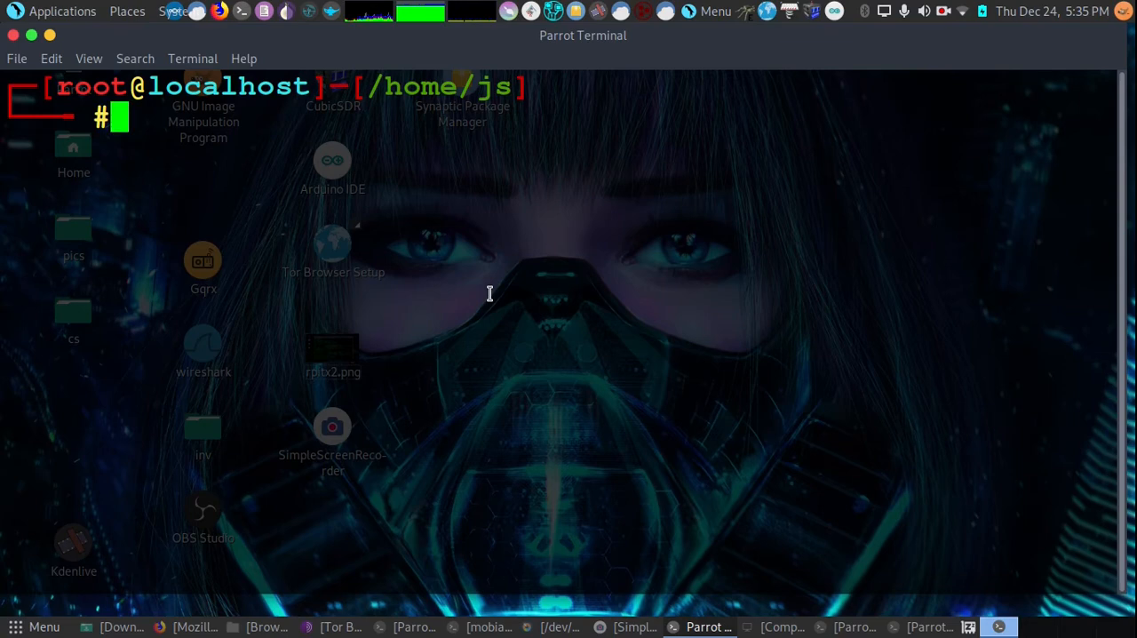
Check mmcblk0 shows ext4 with lsblk and begin the mount command for /dev/mmcblk0
type("ls")
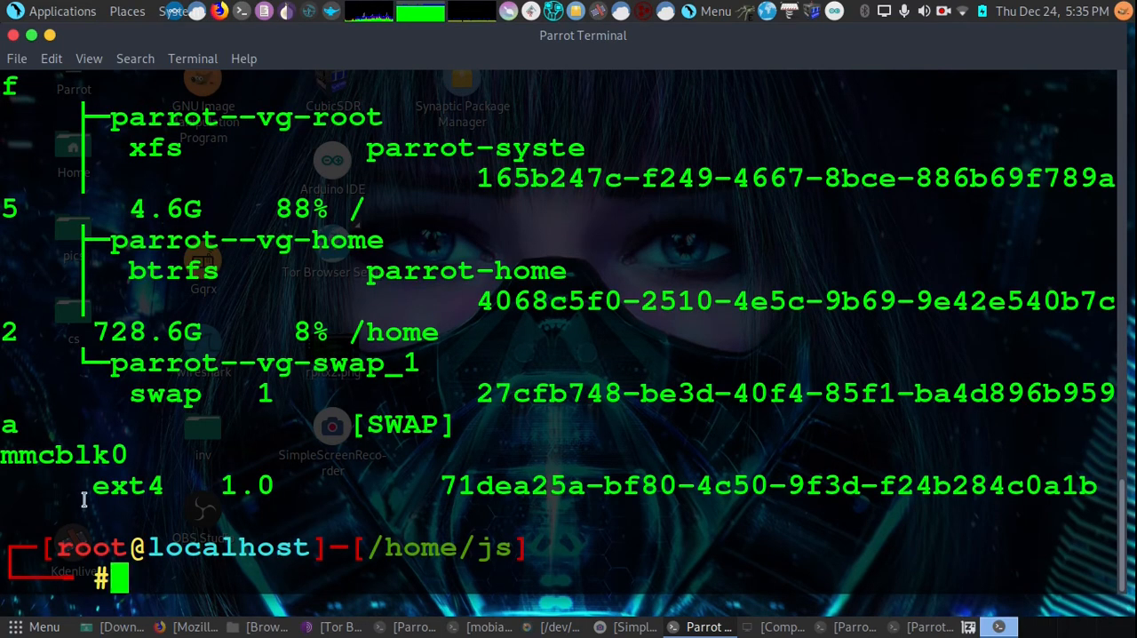
mouse_move(104, 490)
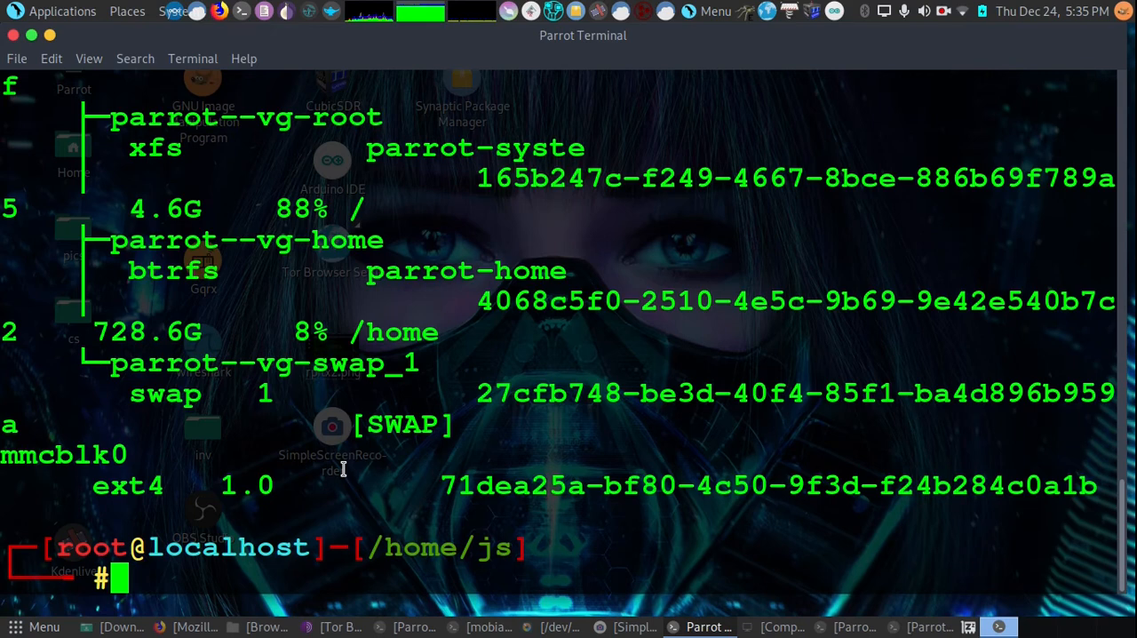
type("mount")
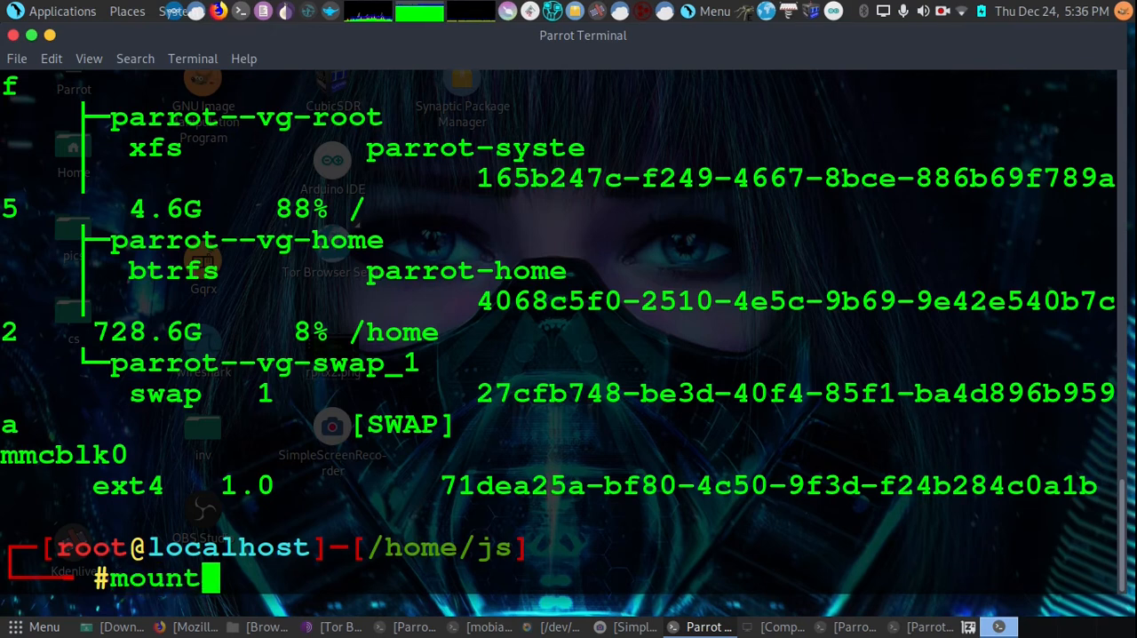
type("/dev/mmc")
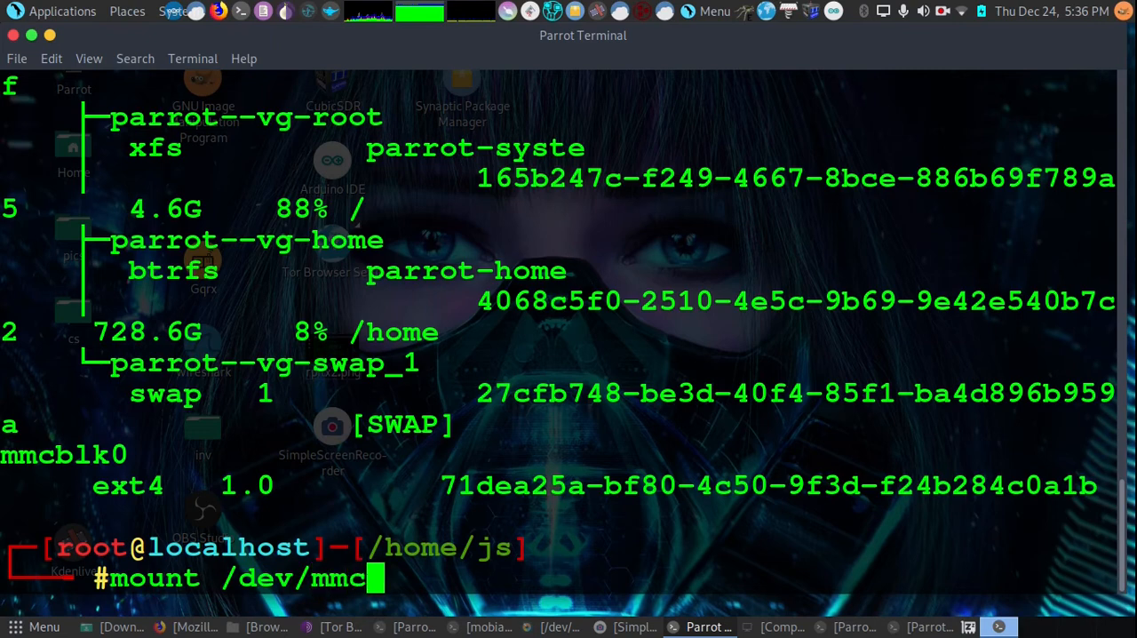
type("blk0")
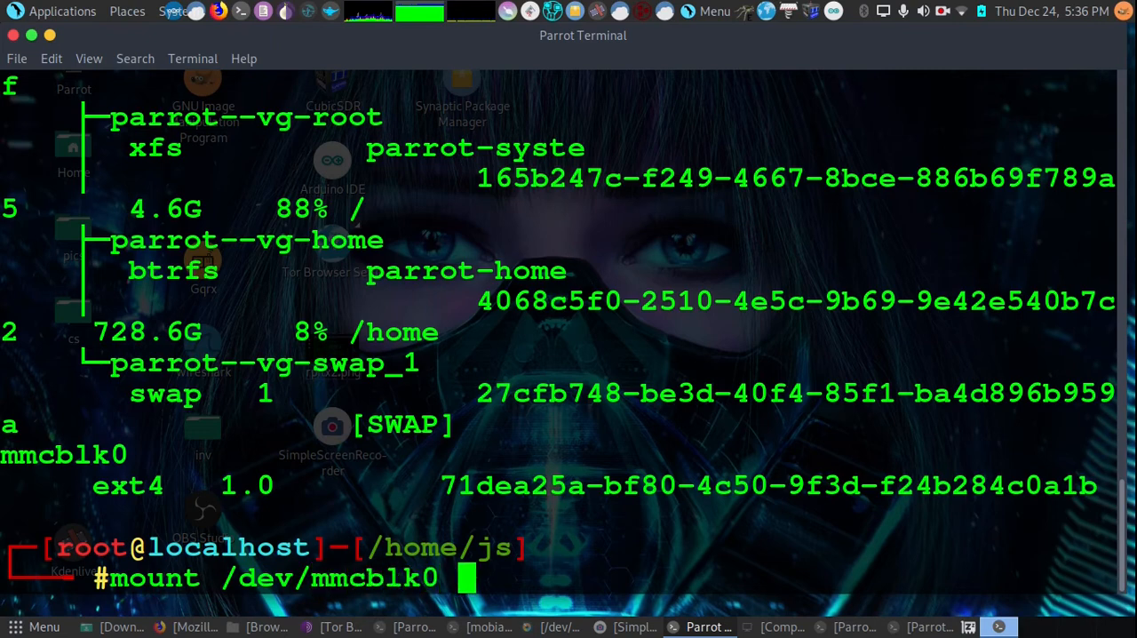
Mount /dev/mmcblk0 at /media/js
type("/")
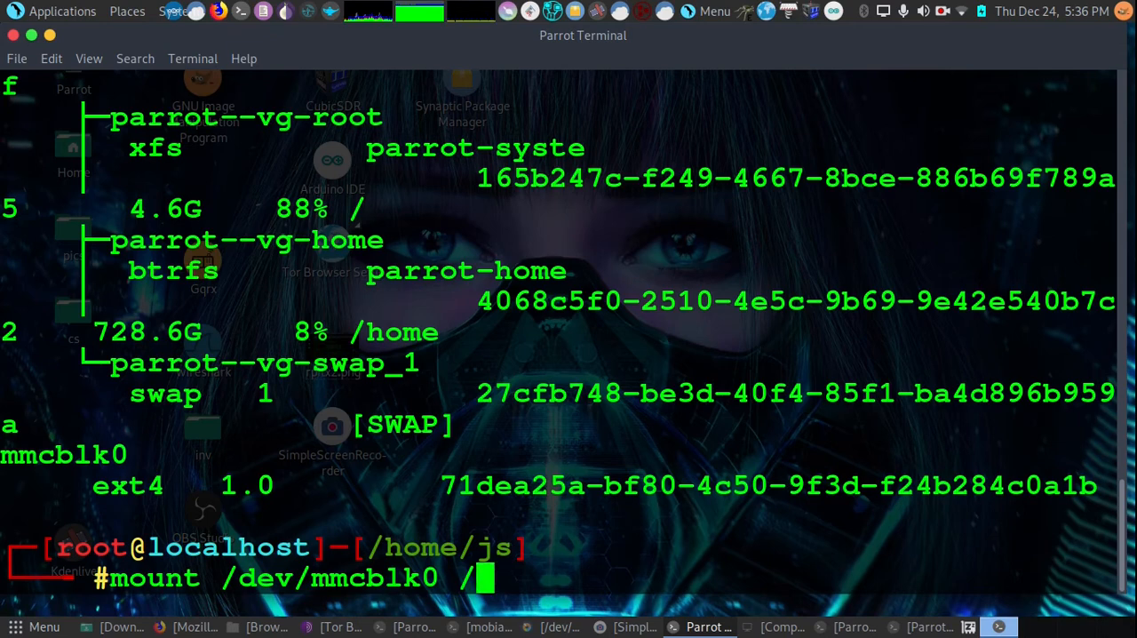
type("media/")
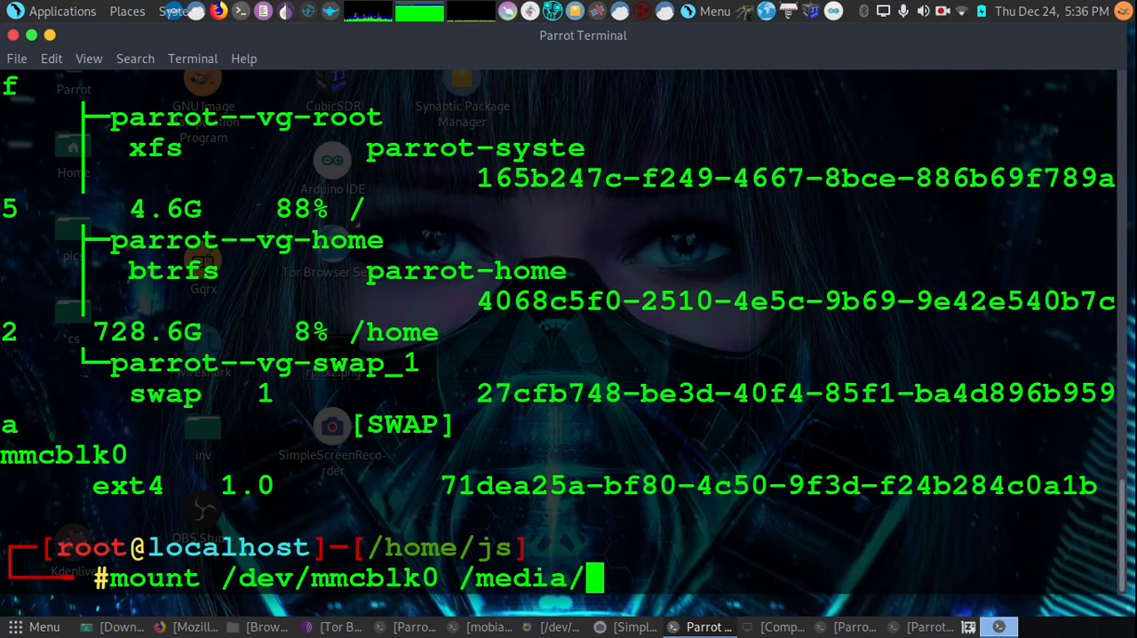
type("js")
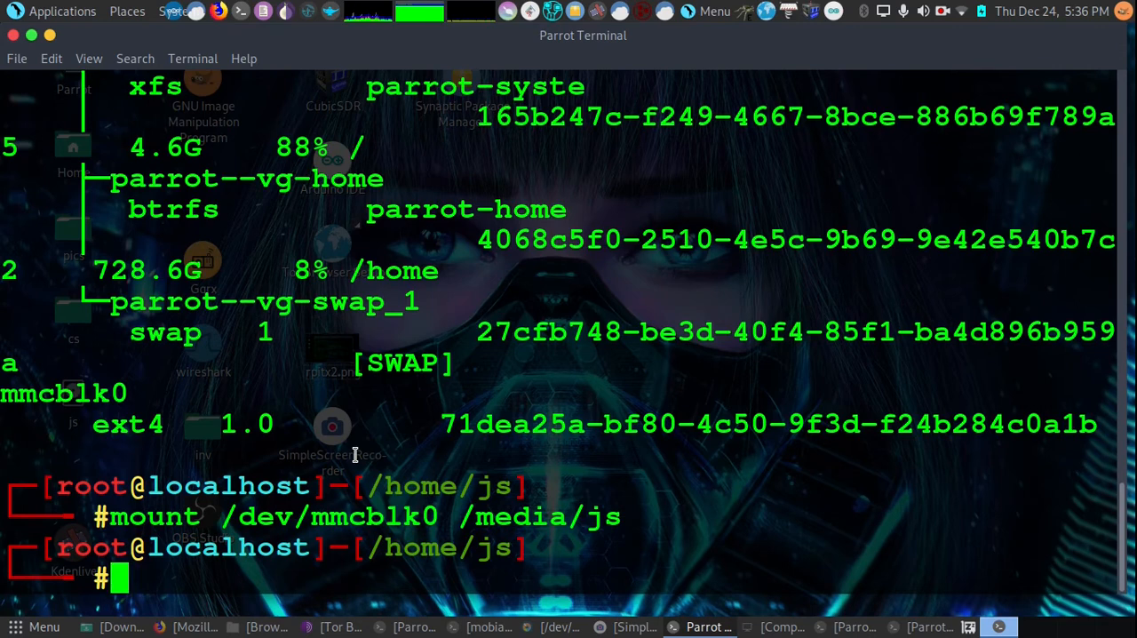
Change into /media/js and list its contents
type("cd /m")
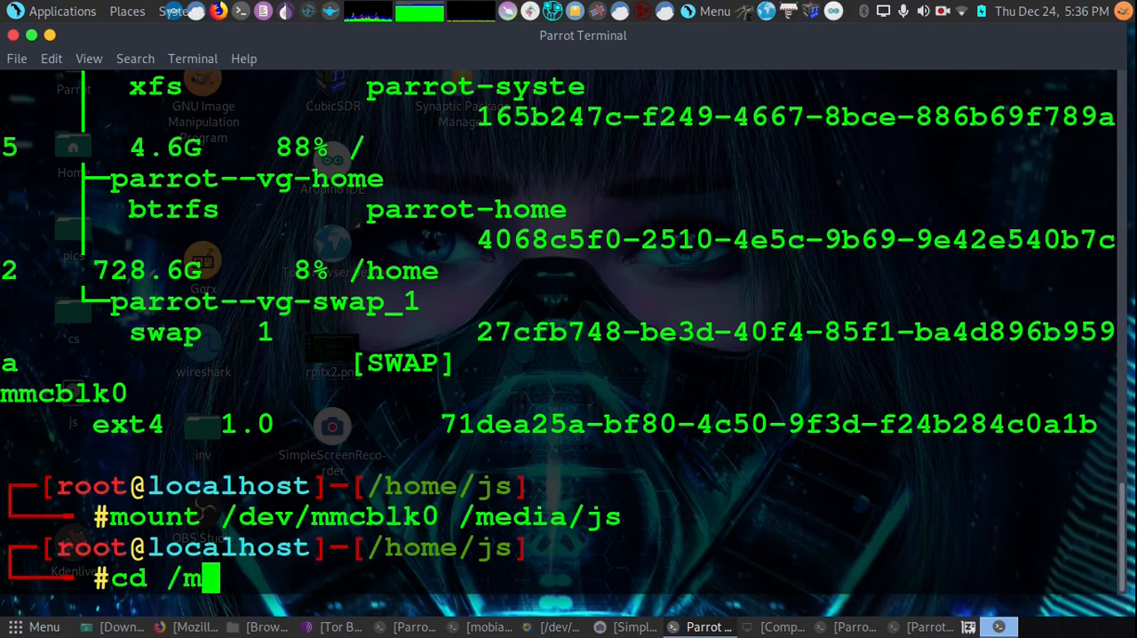
type("edia/js")
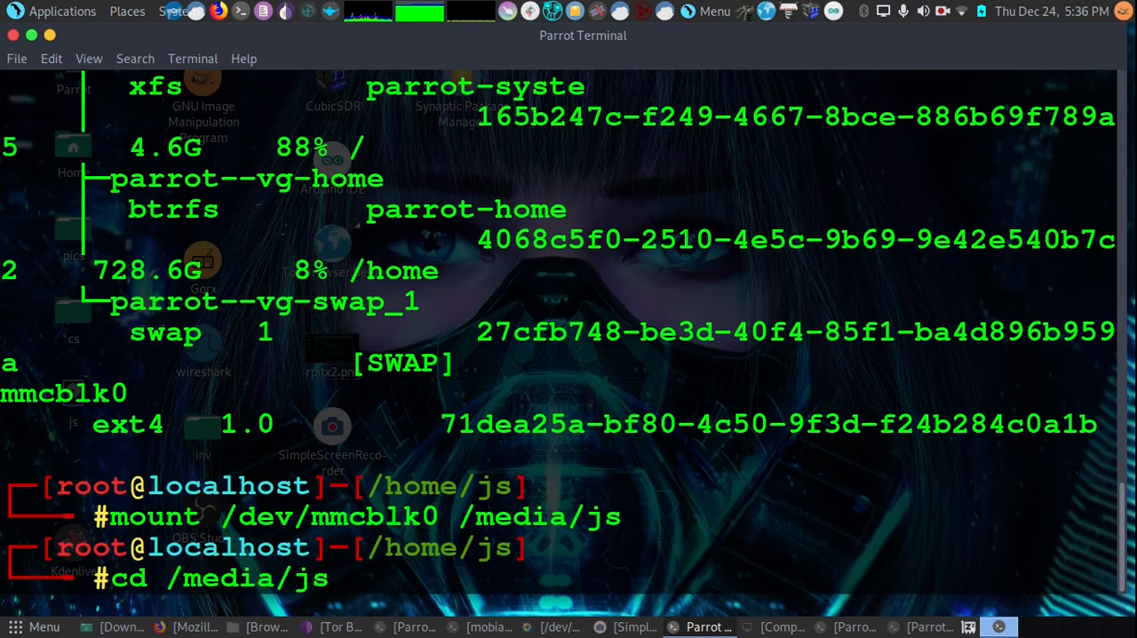
key("Return")
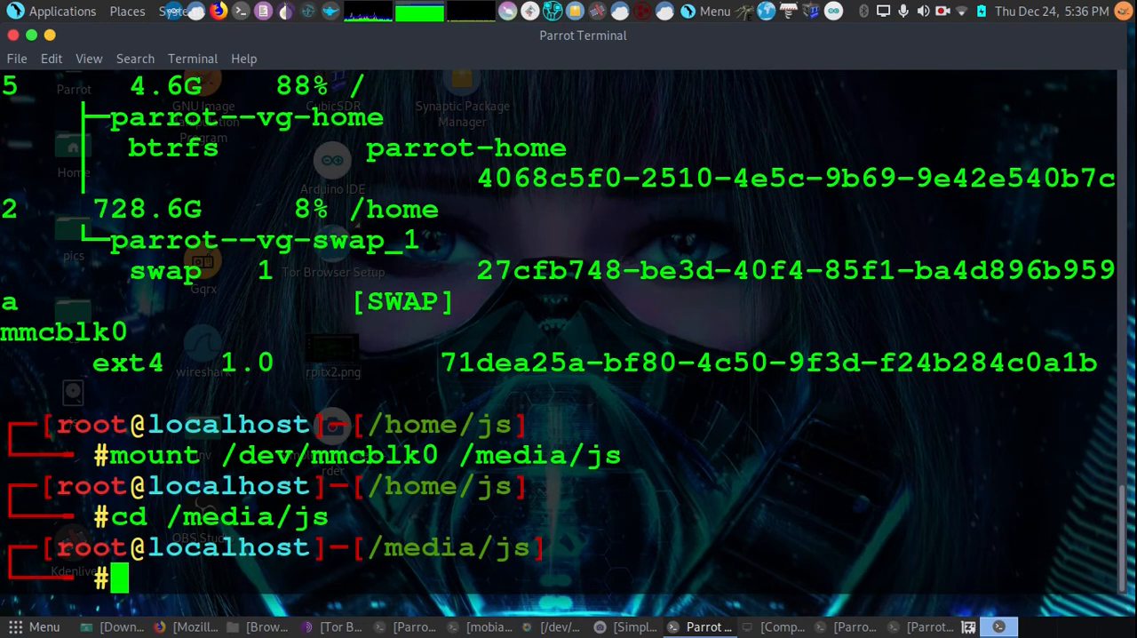
type("ls")
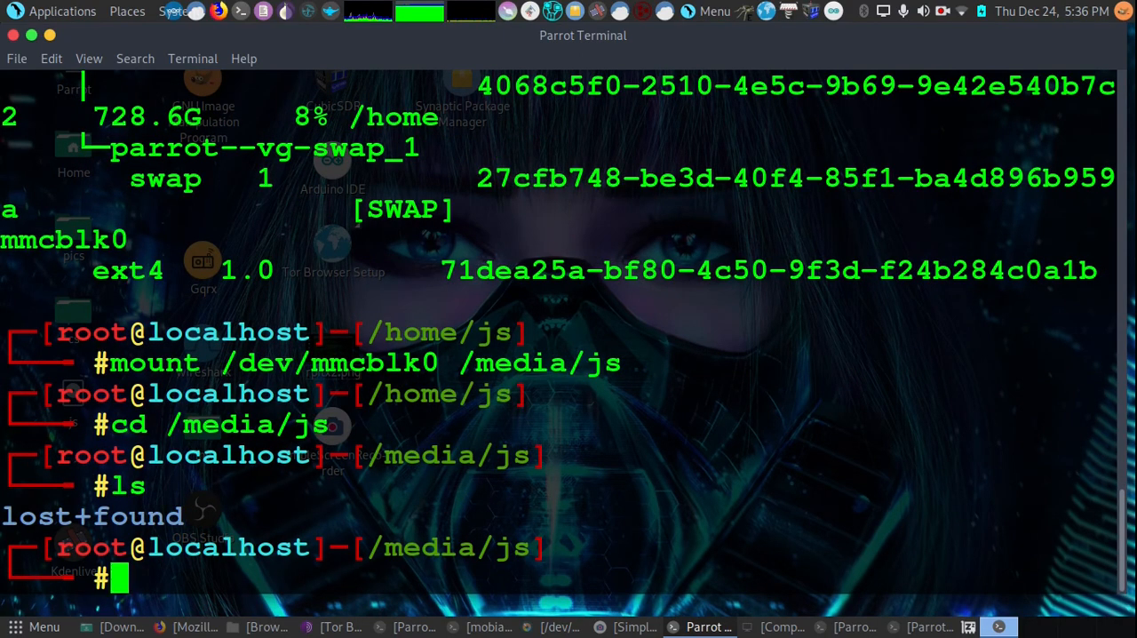
Create a podcasts directory, confirm the mount with df, and list it beside lost+found
type("mkdir")
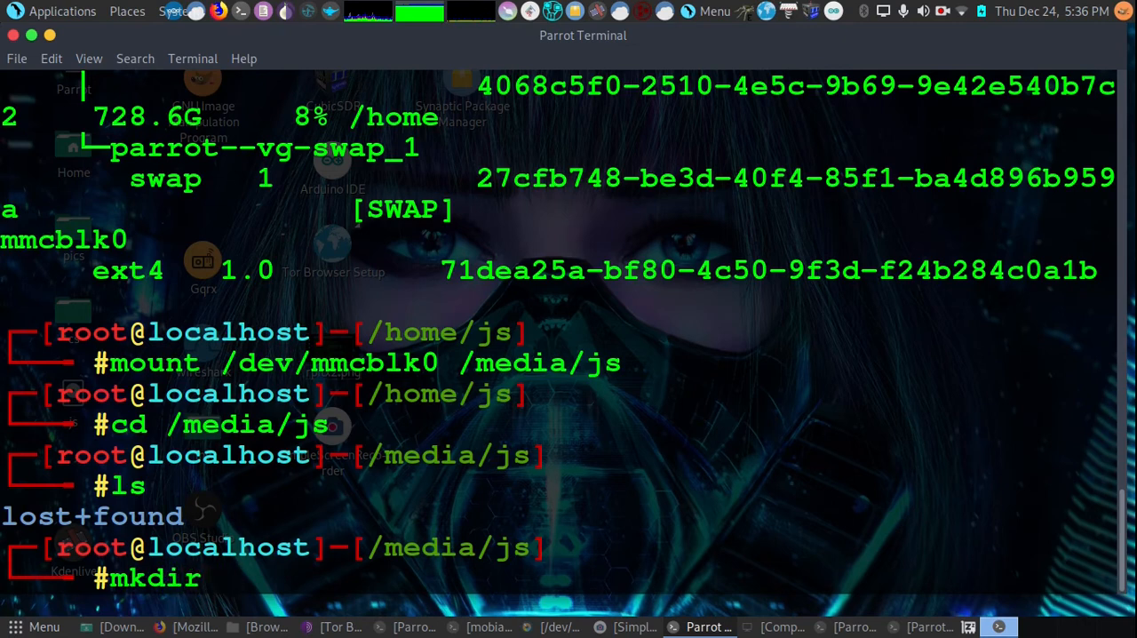
type("podcas")
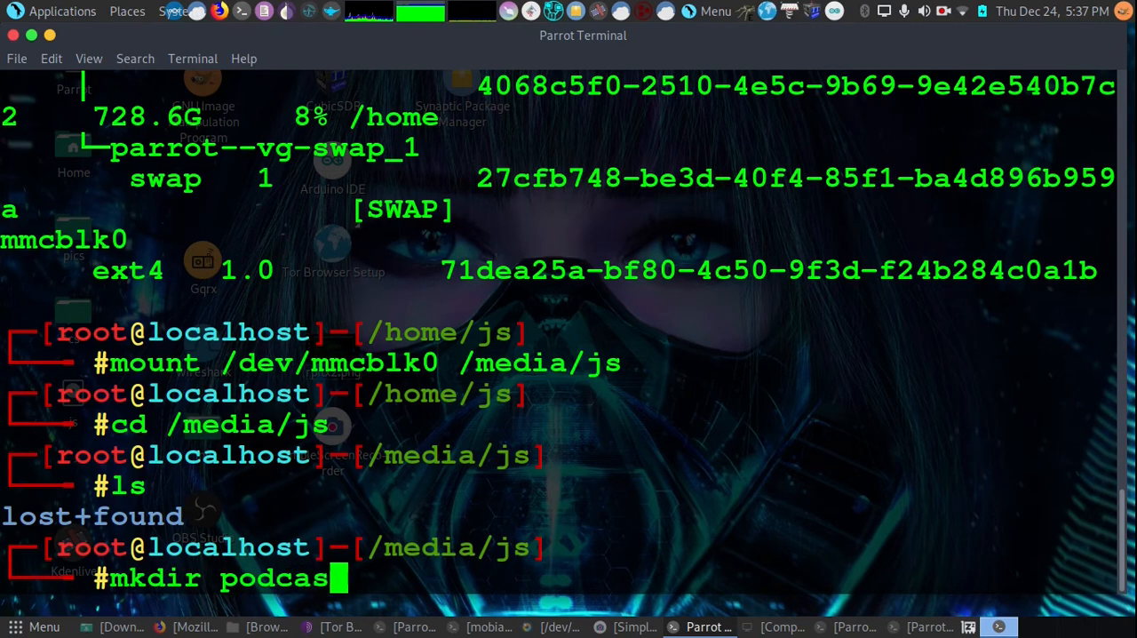
key("Return")
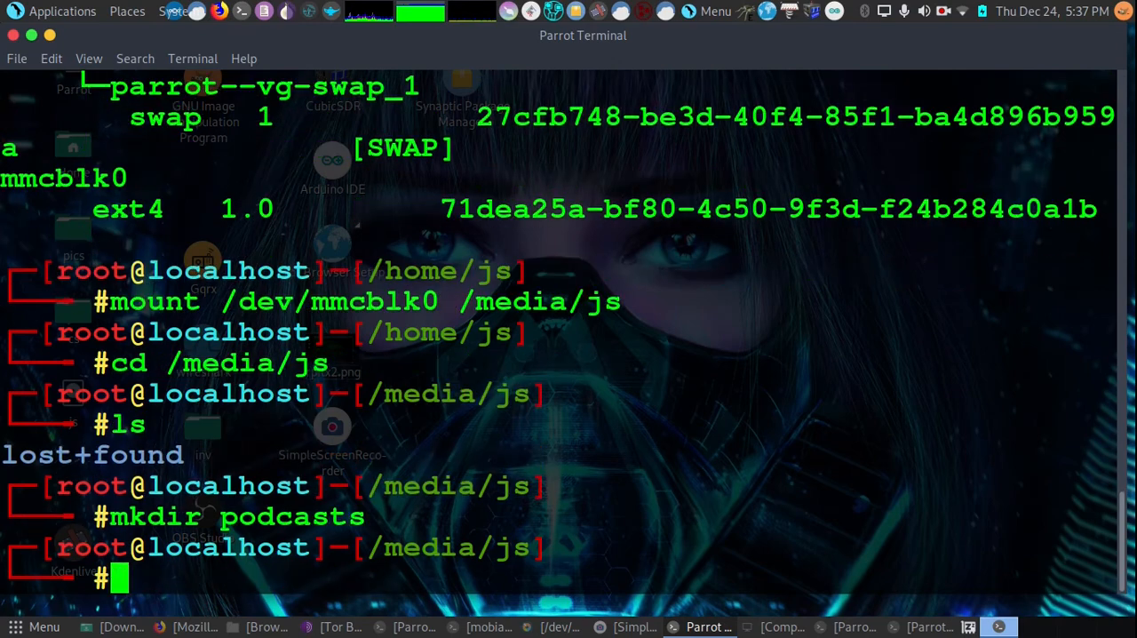
type("df")
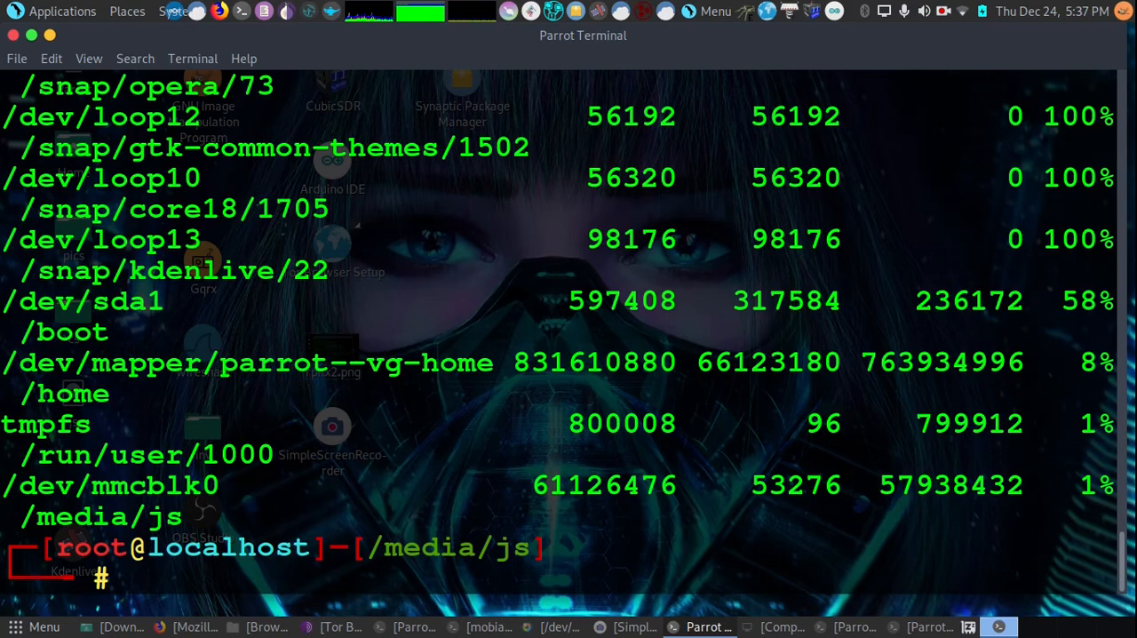
type("ls")
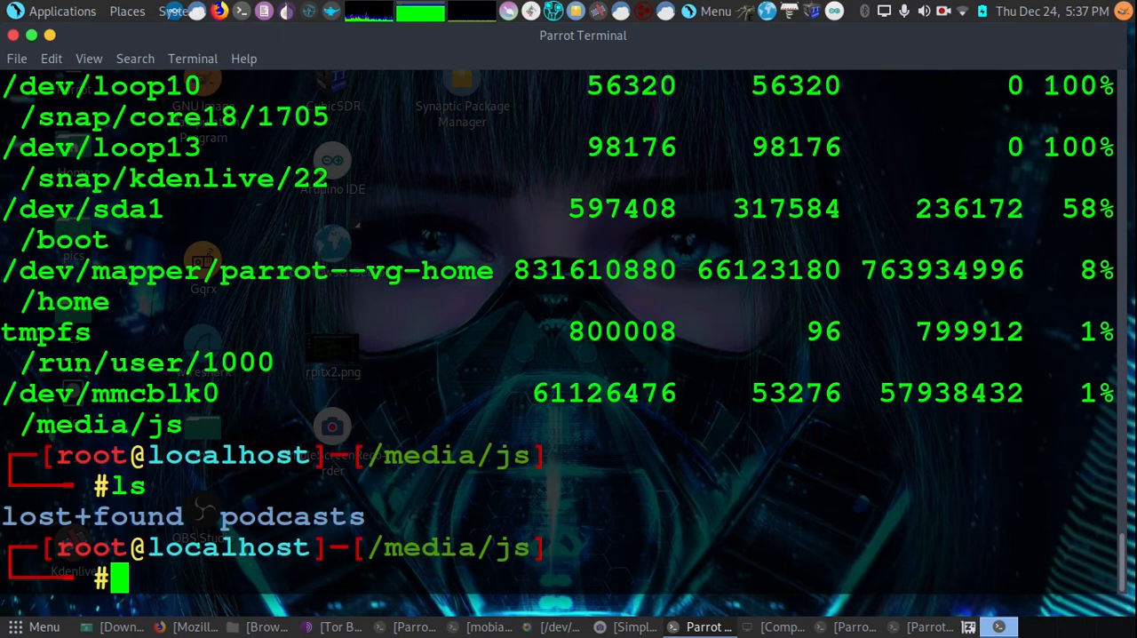
mouse_move(242, 519)
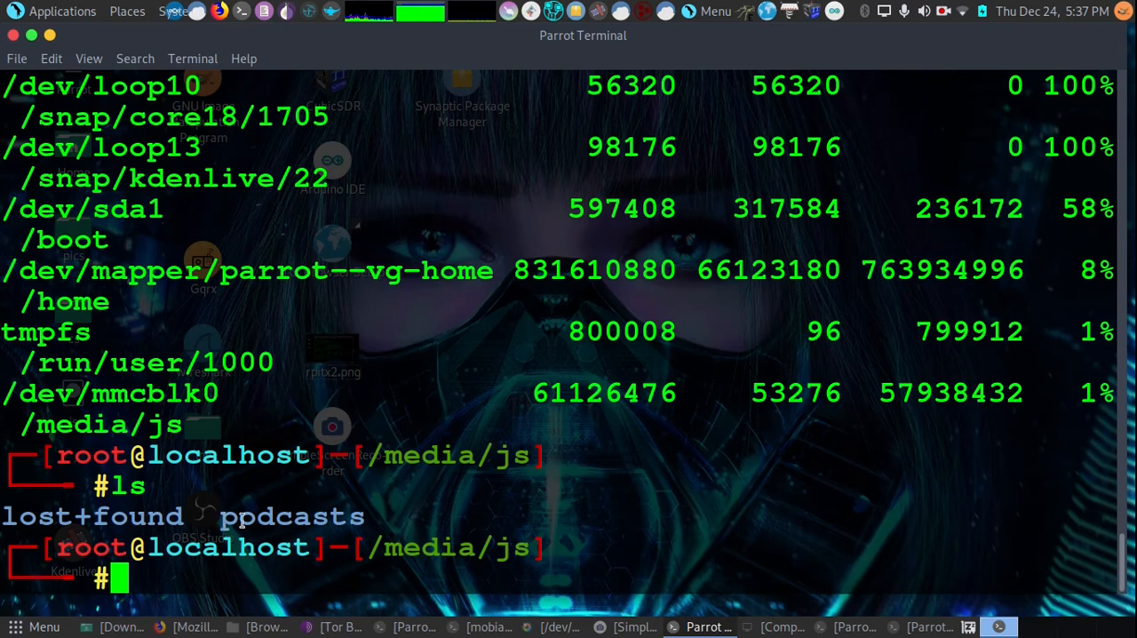